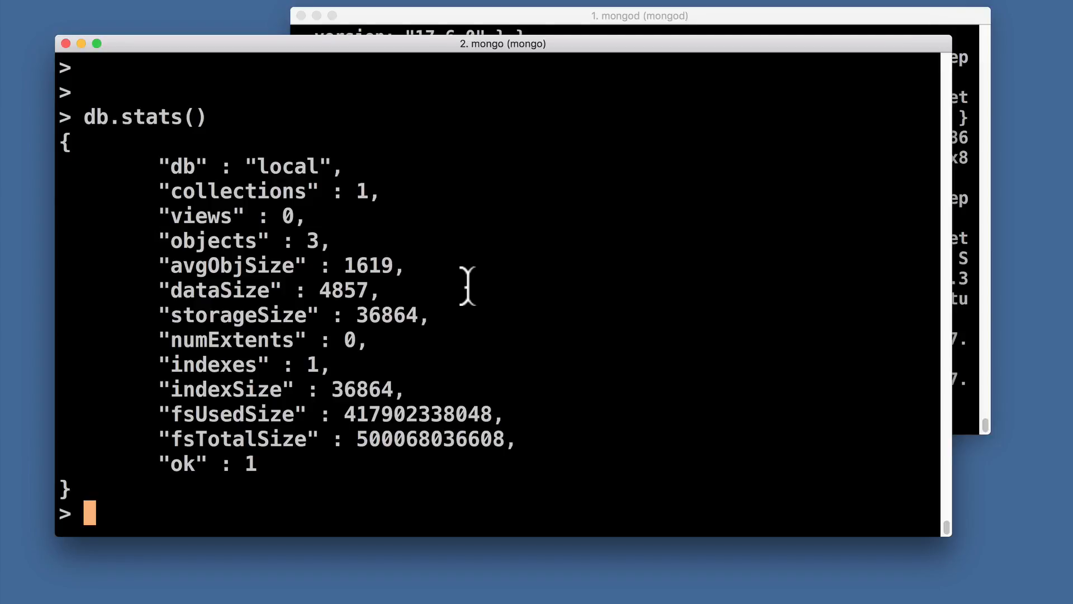
pyautogui.moveTo(349, 240)
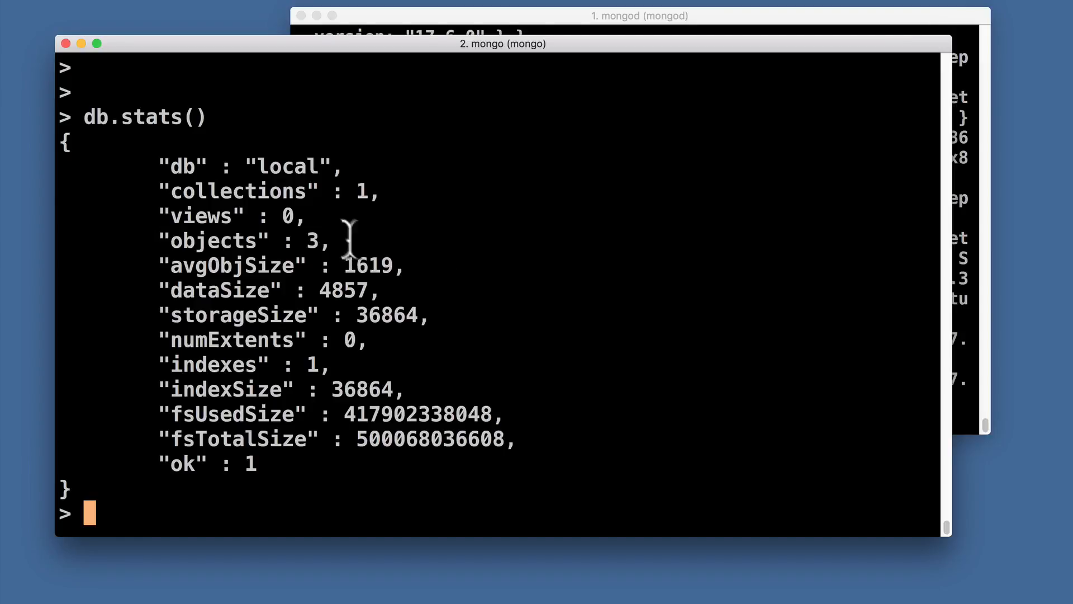
pyautogui.moveTo(454, 322)
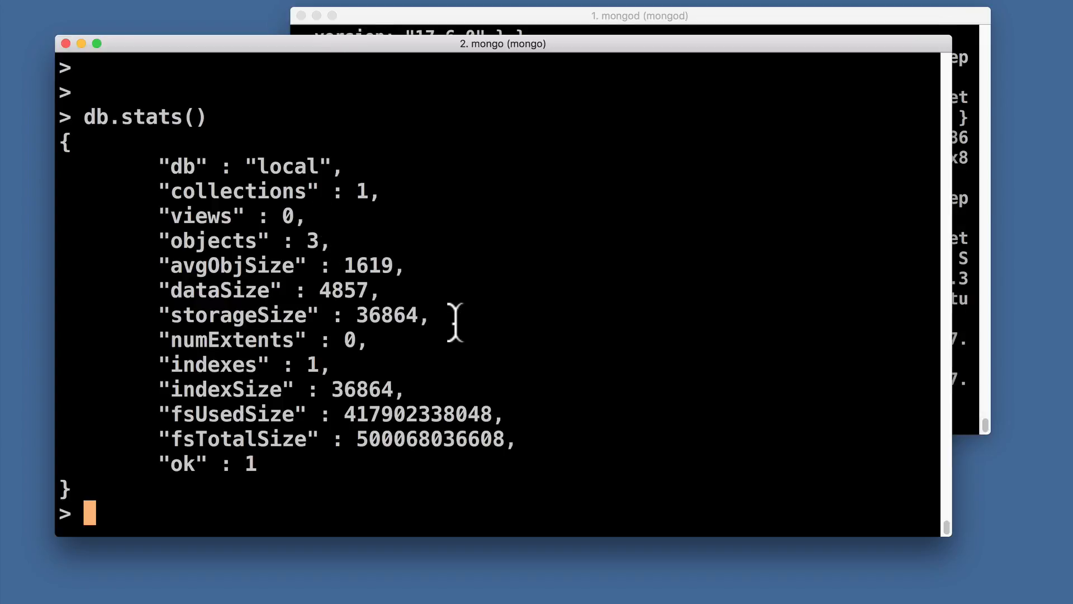
pyautogui.moveTo(86, 508)
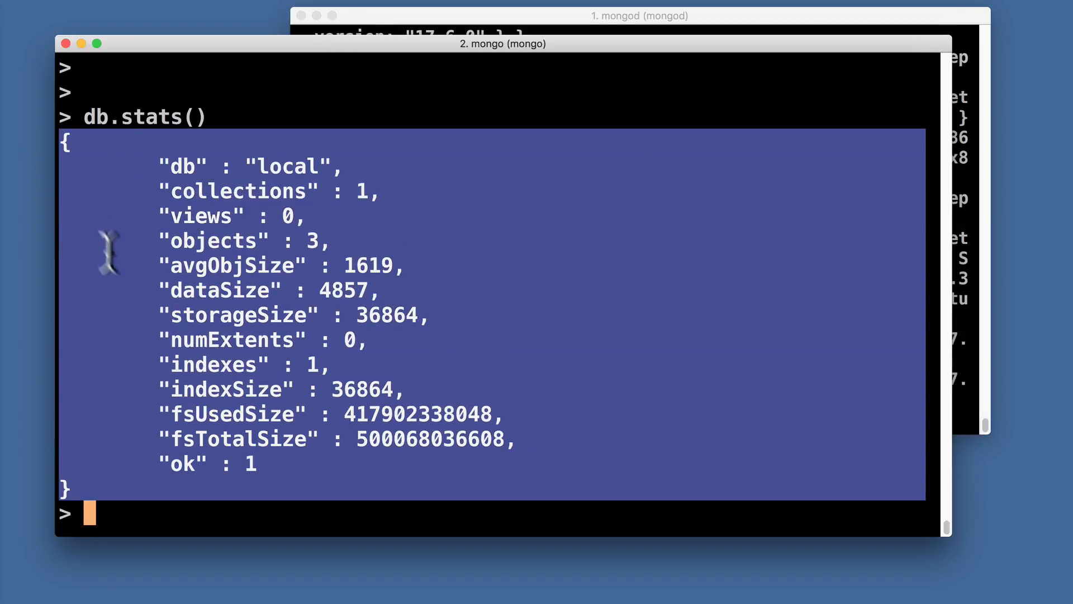
# Step: Clear the db.stats selection and highlight the Studio 3T and Robo 3T headings
pyautogui.click(479, 308)
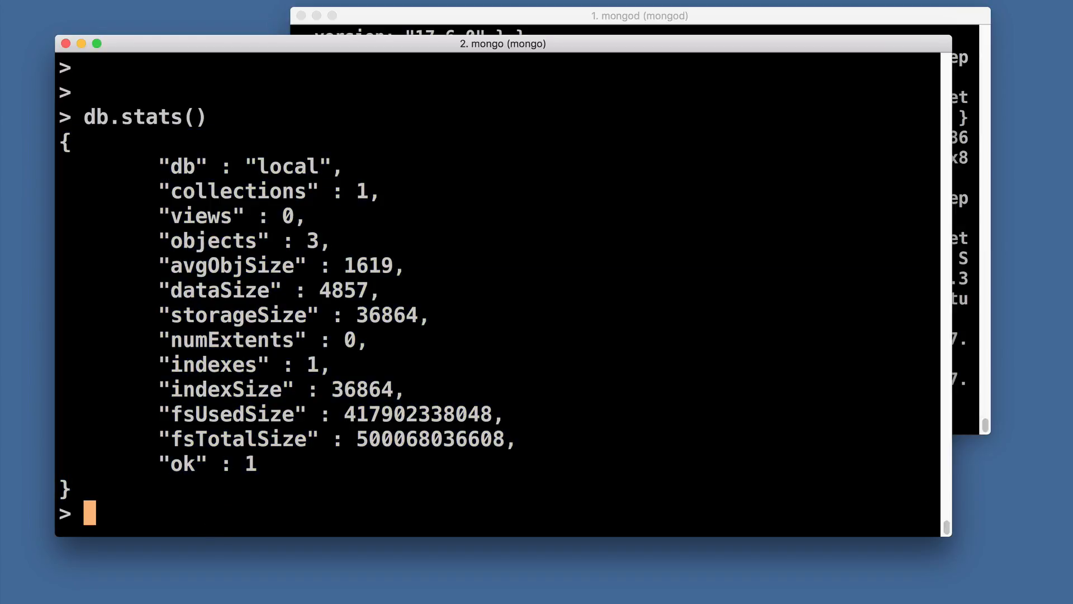
pyautogui.moveTo(213, 515)
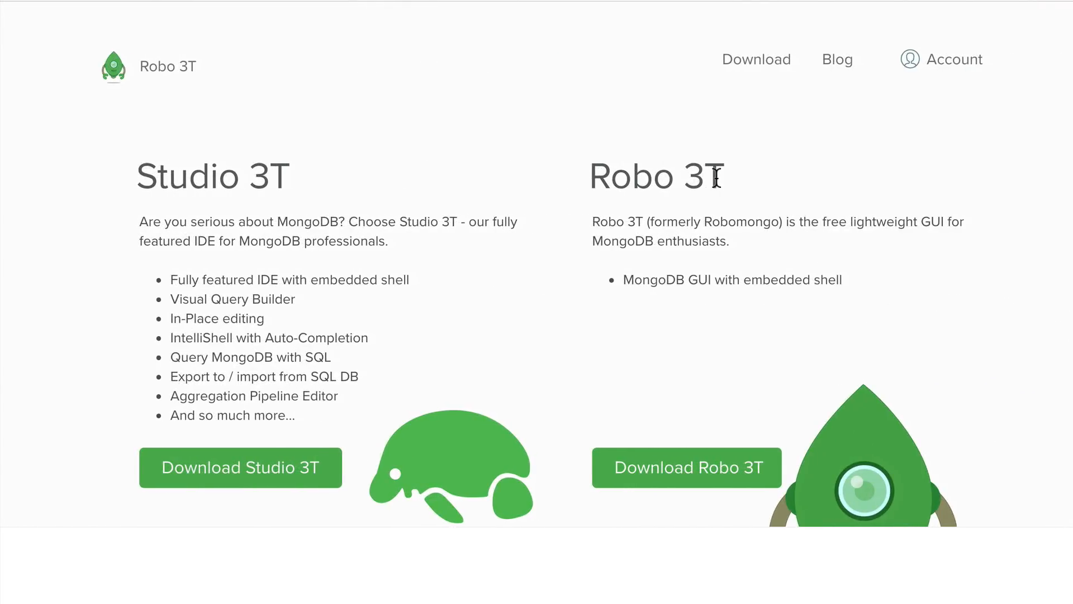
pyautogui.doubleClick(739, 222)
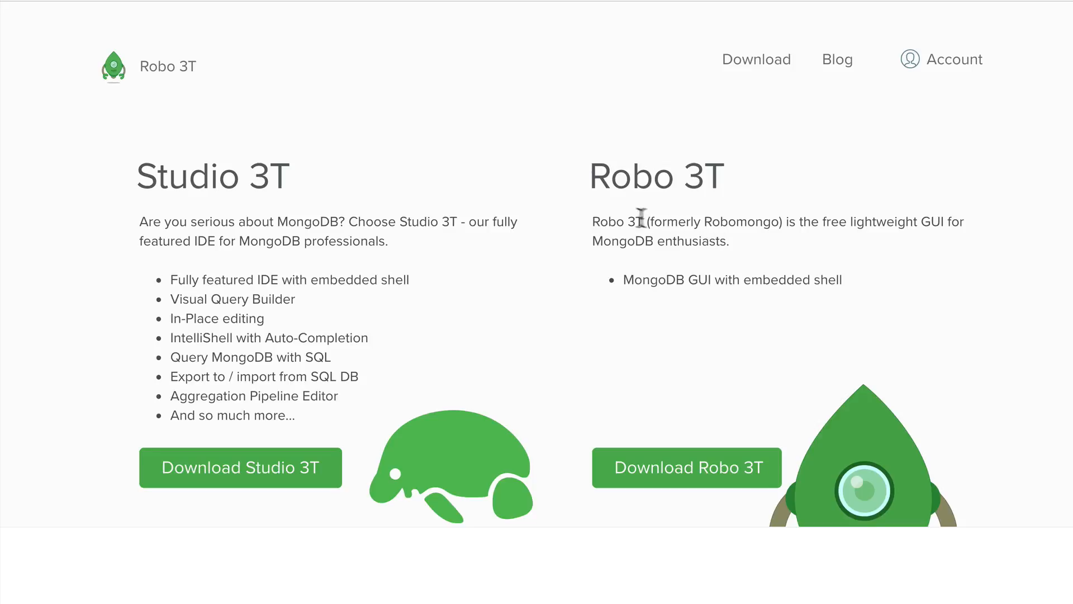
pyautogui.moveTo(300, 186)
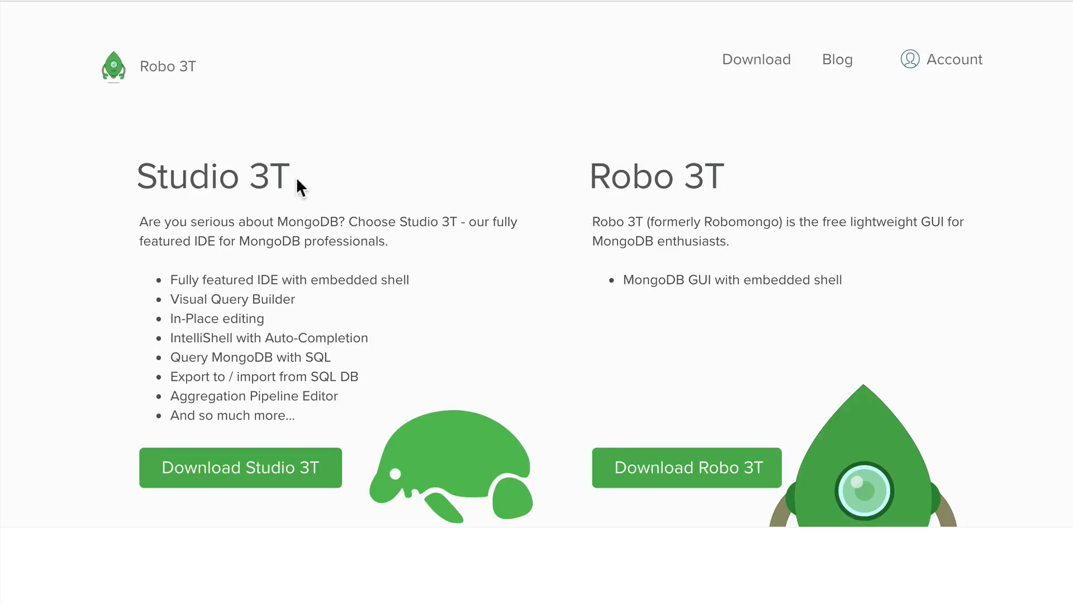
pyautogui.doubleClick(212, 176)
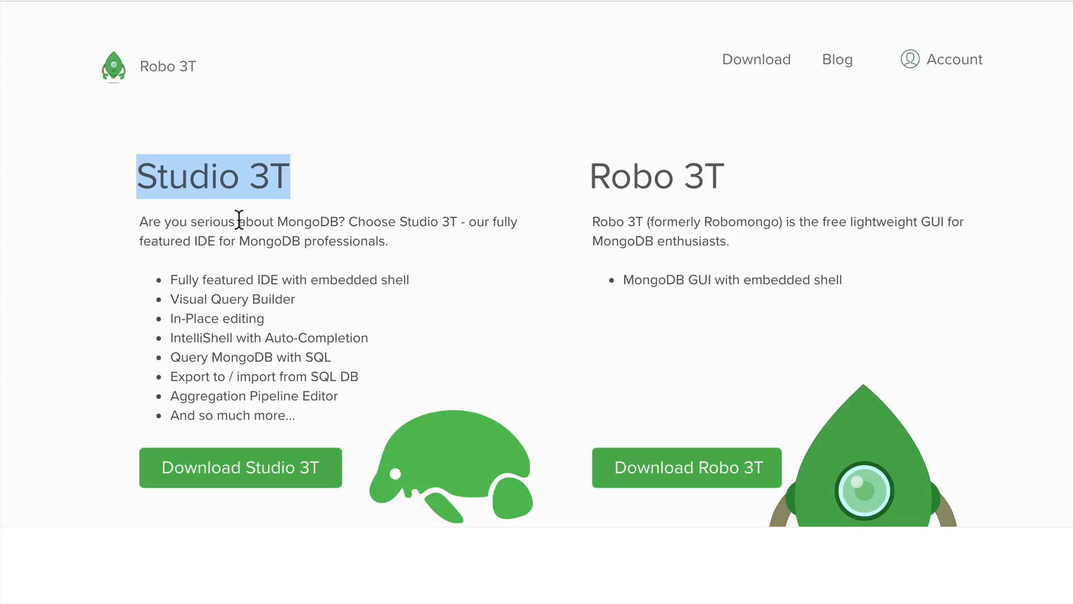
pyautogui.moveTo(527, 215)
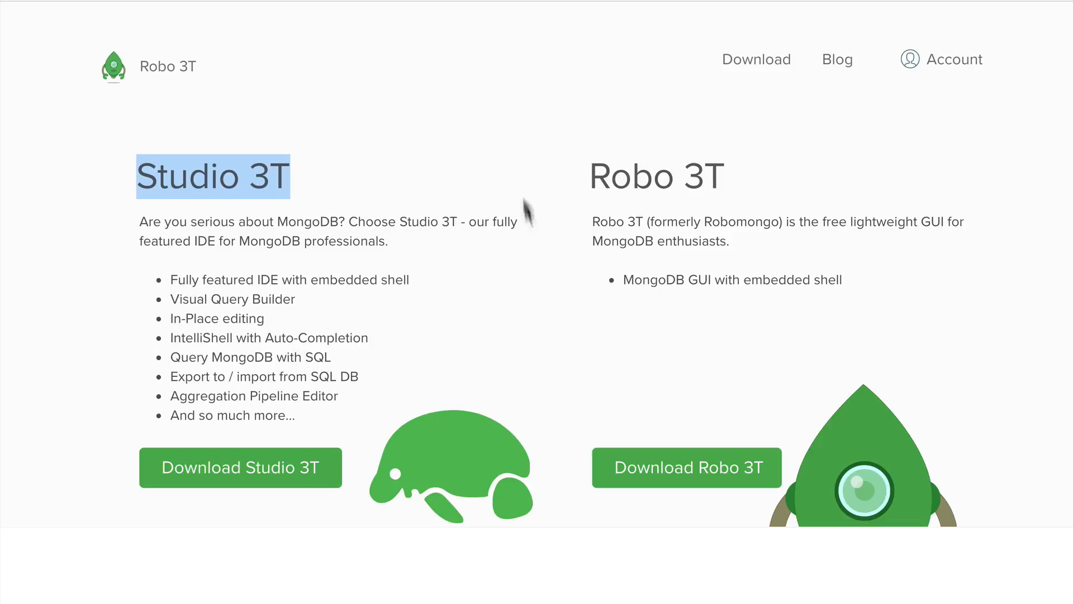
pyautogui.moveTo(279, 258)
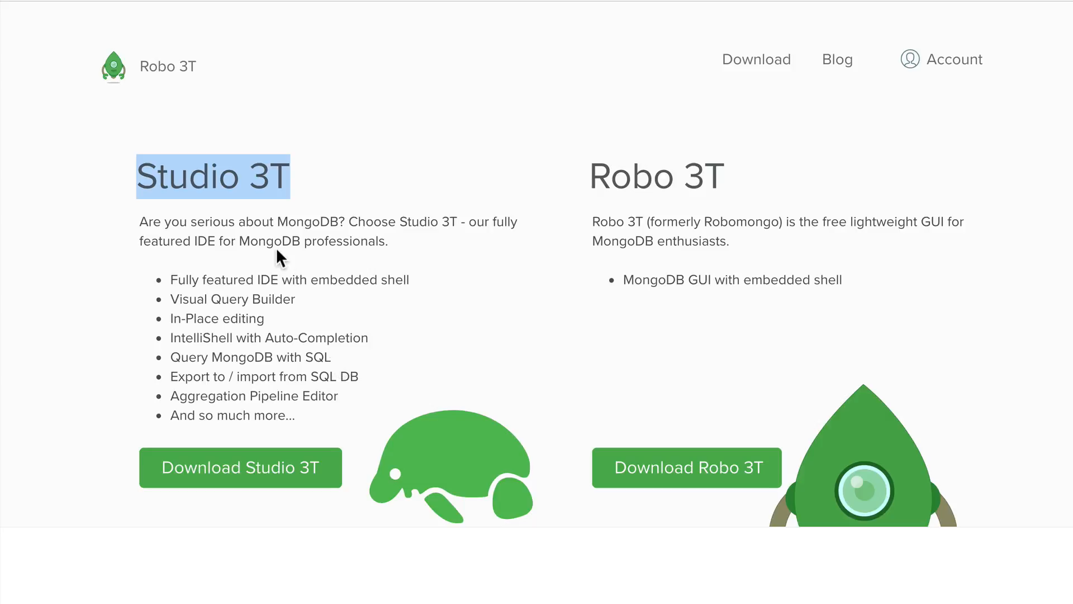
pyautogui.moveTo(272, 236)
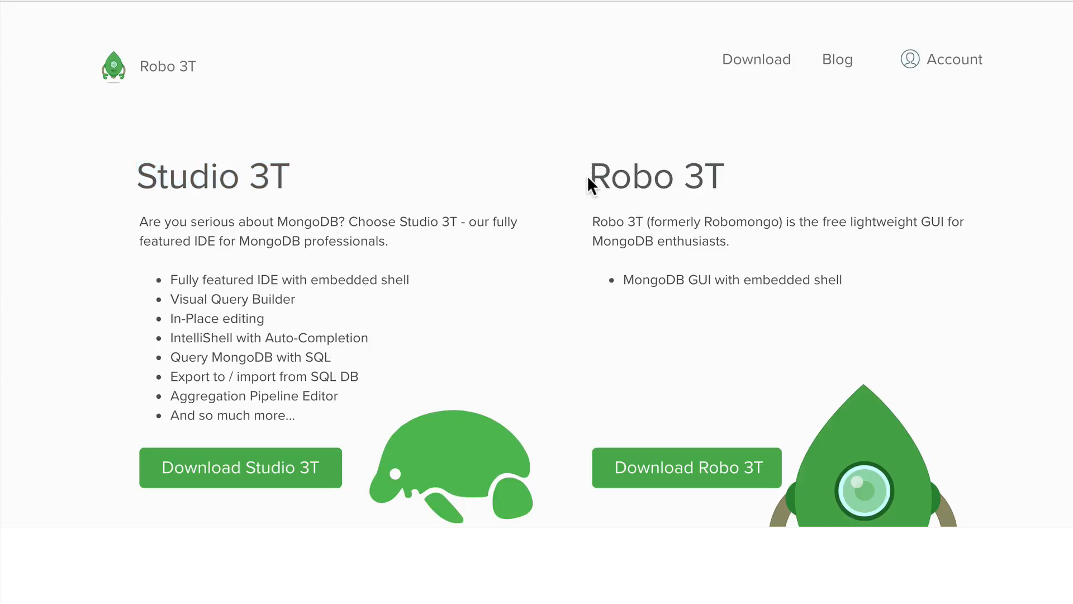
pyautogui.doubleClick(655, 176)
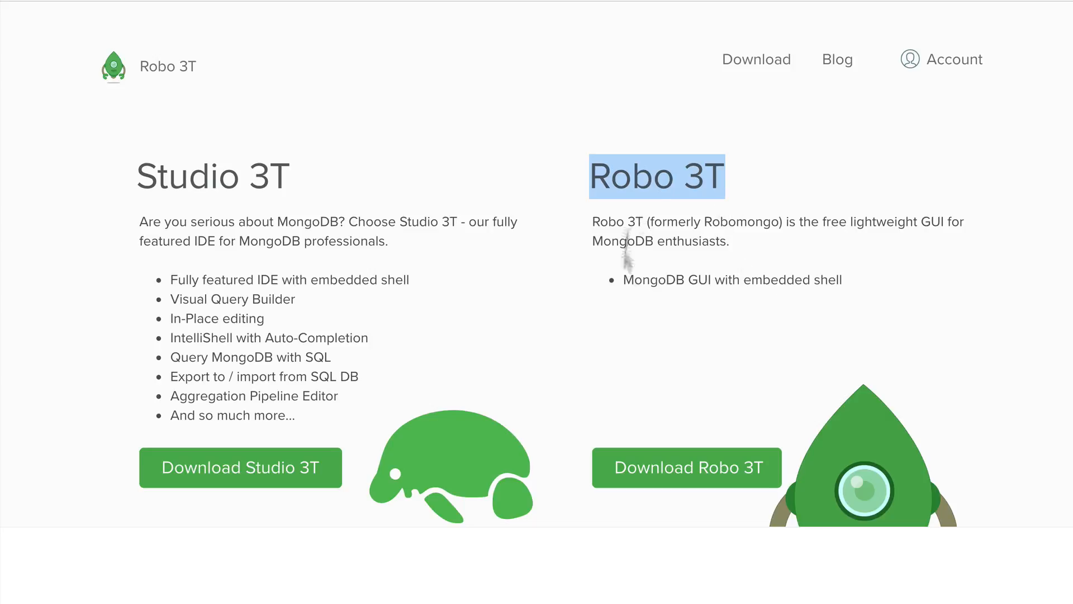
pyautogui.moveTo(672, 336)
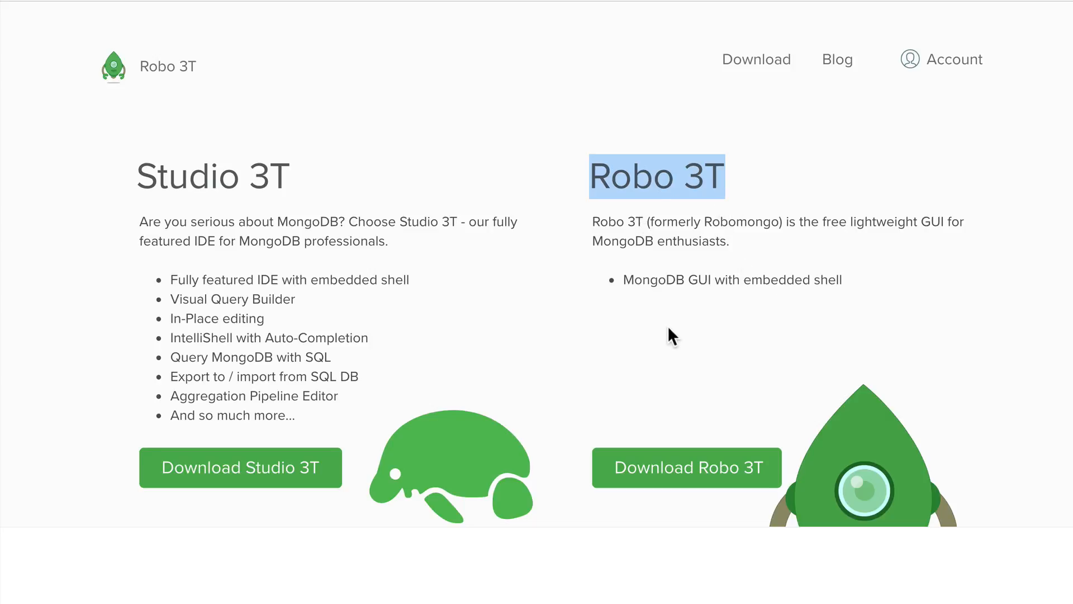
pyautogui.moveTo(714, 329)
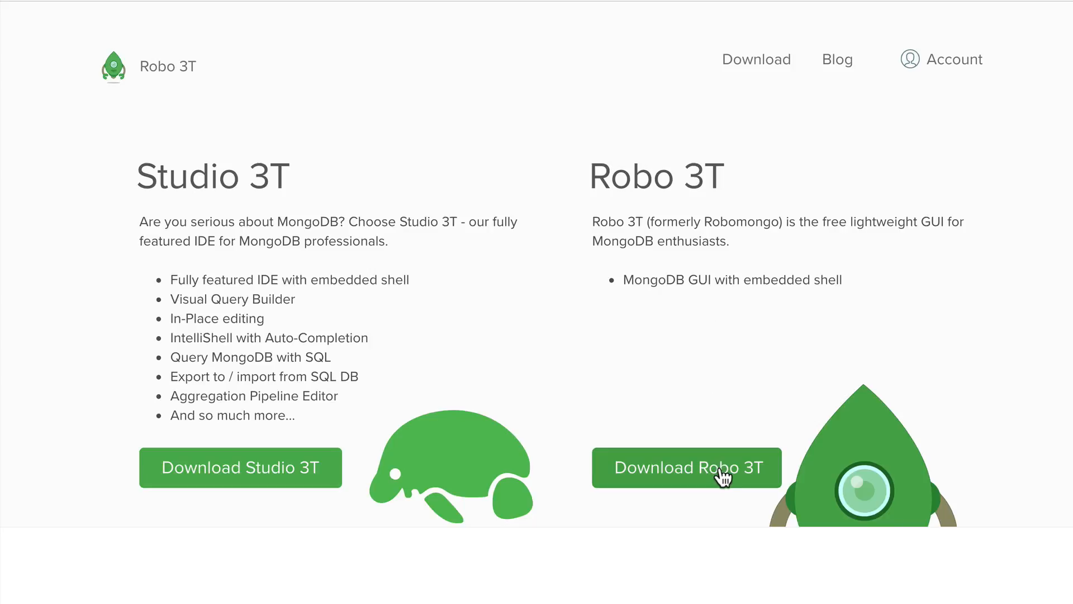
# Step: Go to the Robo 3T download page and view the Robo 3T 1.2 Linux download
pyautogui.click(755, 59)
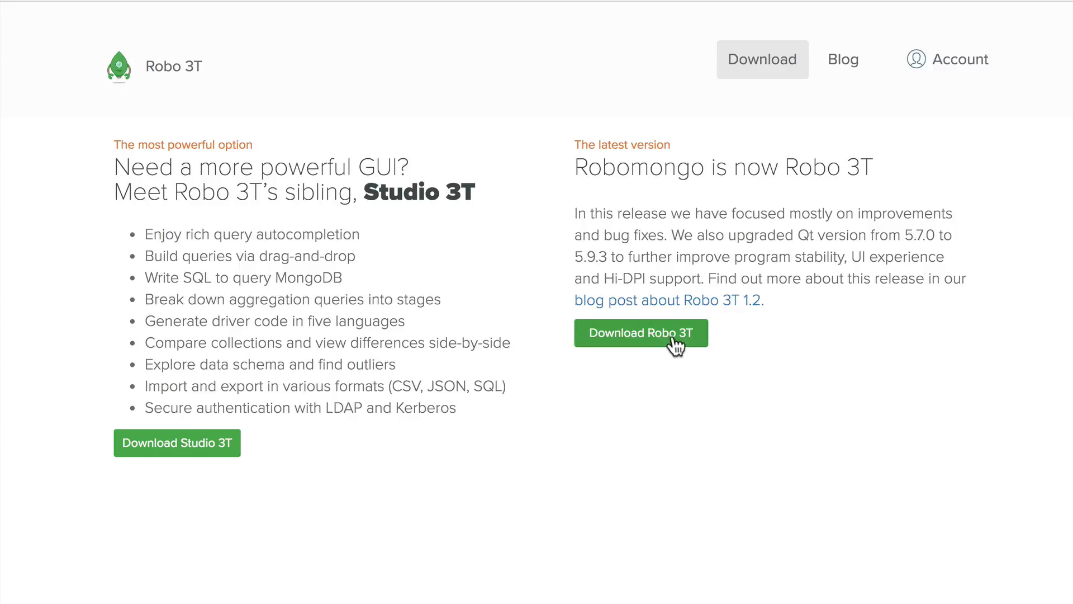
pyautogui.click(640, 332)
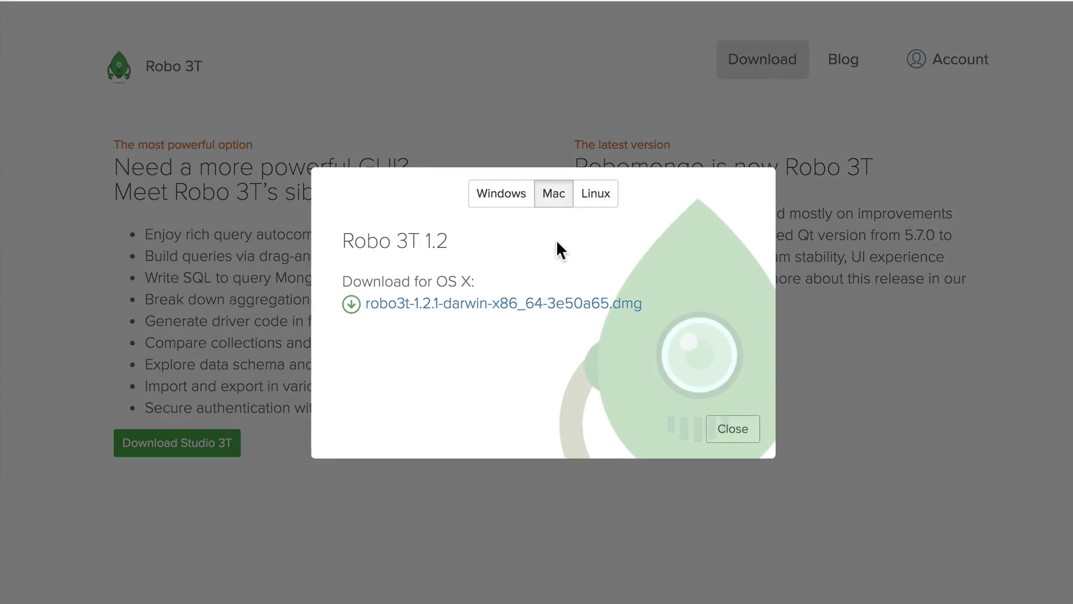
pyautogui.moveTo(536, 235)
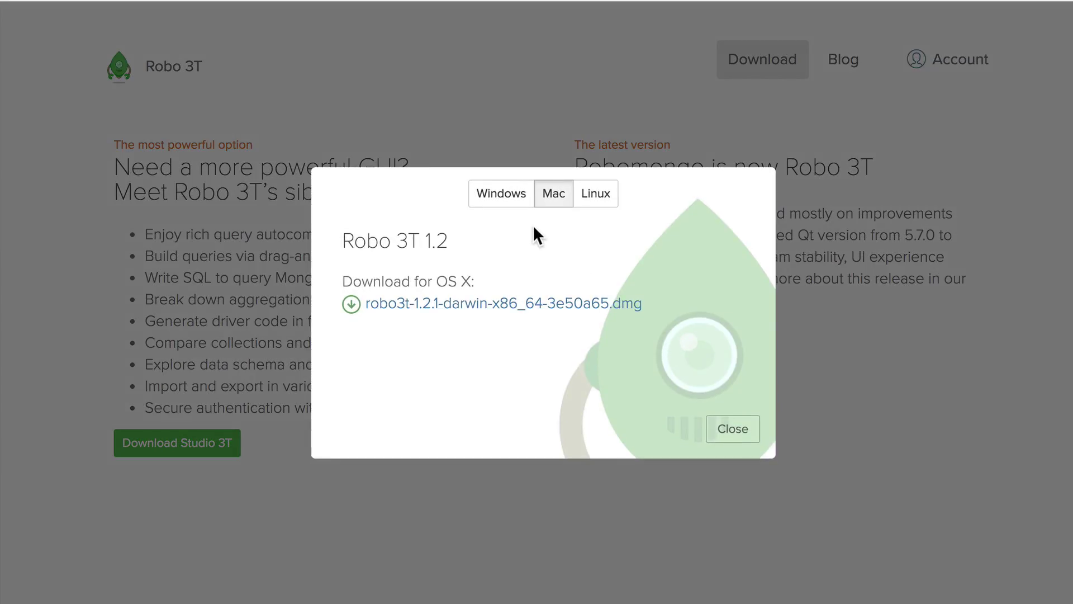
pyautogui.click(595, 193)
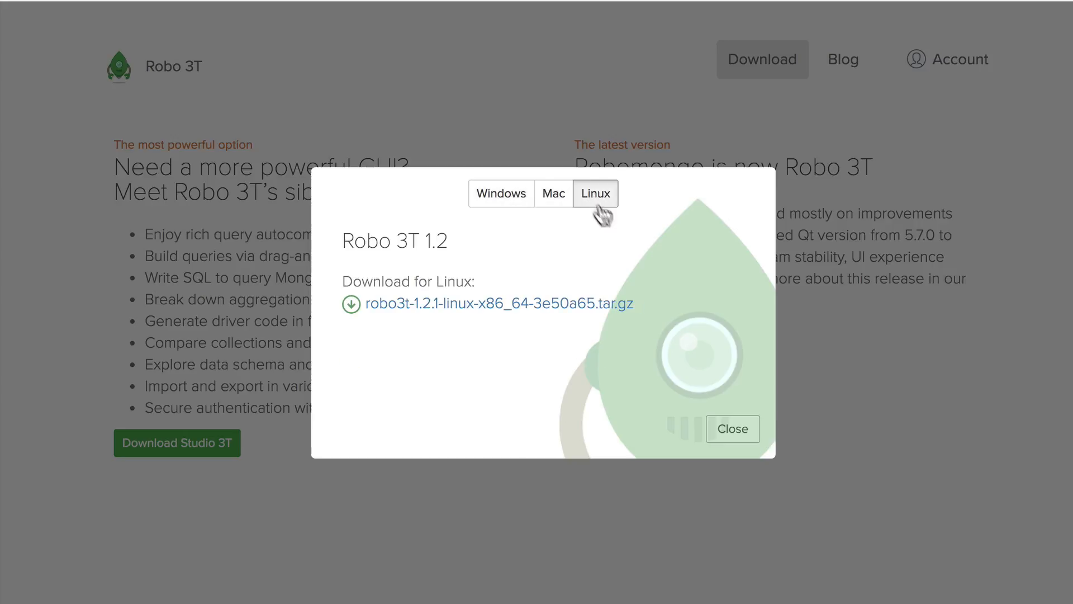
pyautogui.click(732, 429)
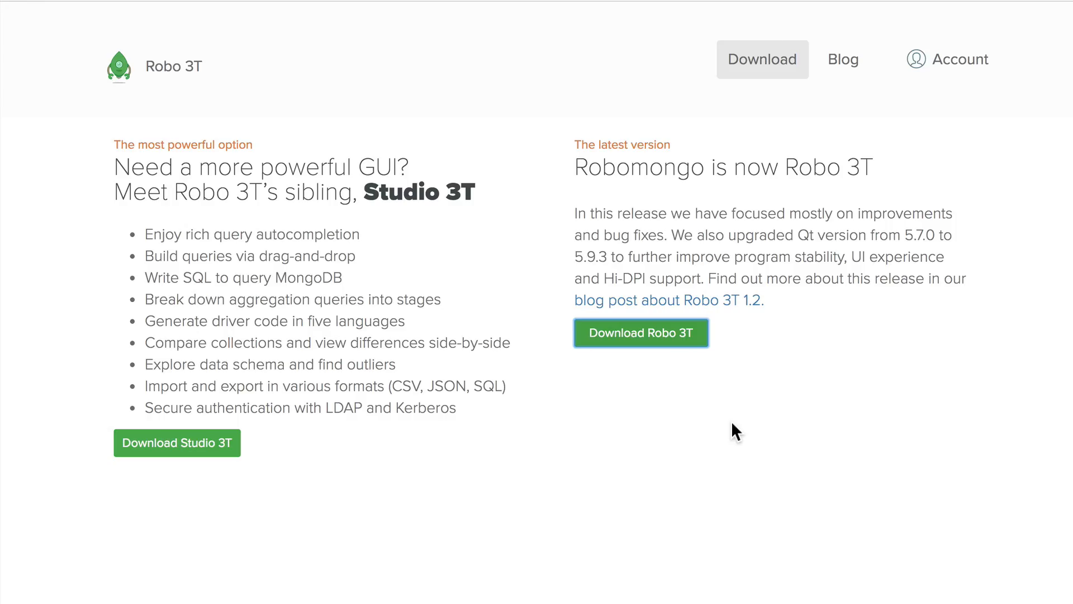
pyautogui.moveTo(642, 333)
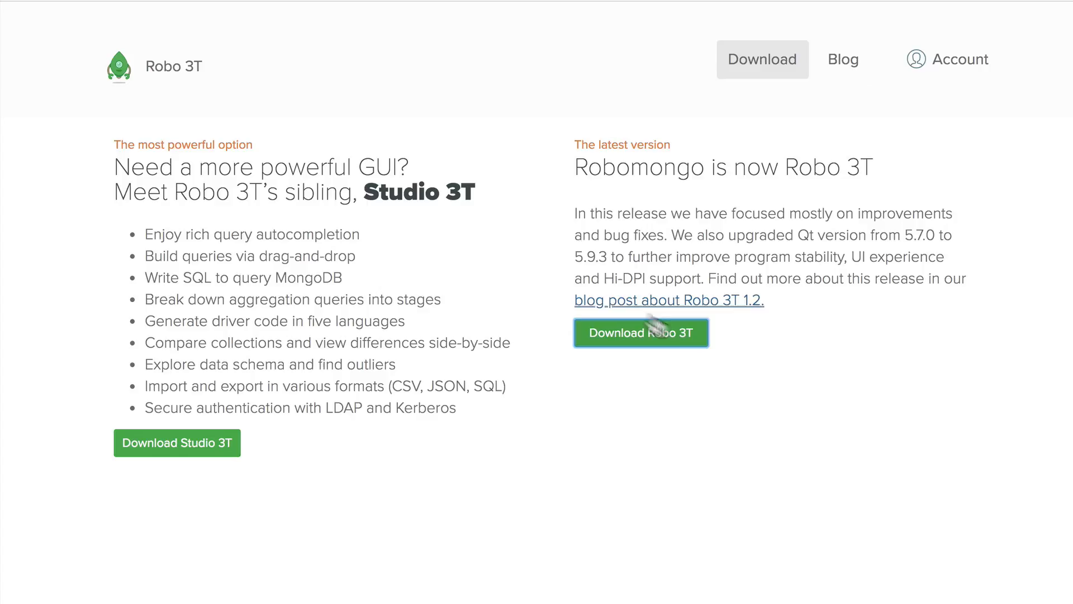
pyautogui.moveTo(731, 379)
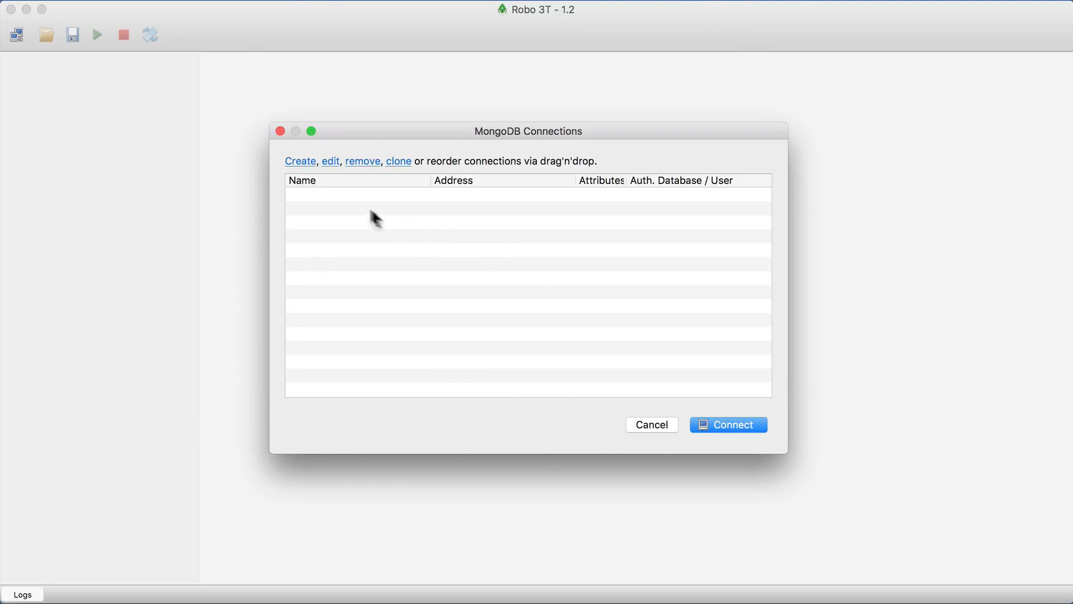
# Step: Create, test and save a 'Localhost' connection to localhost:27017, then connect to it
pyautogui.click(300, 161)
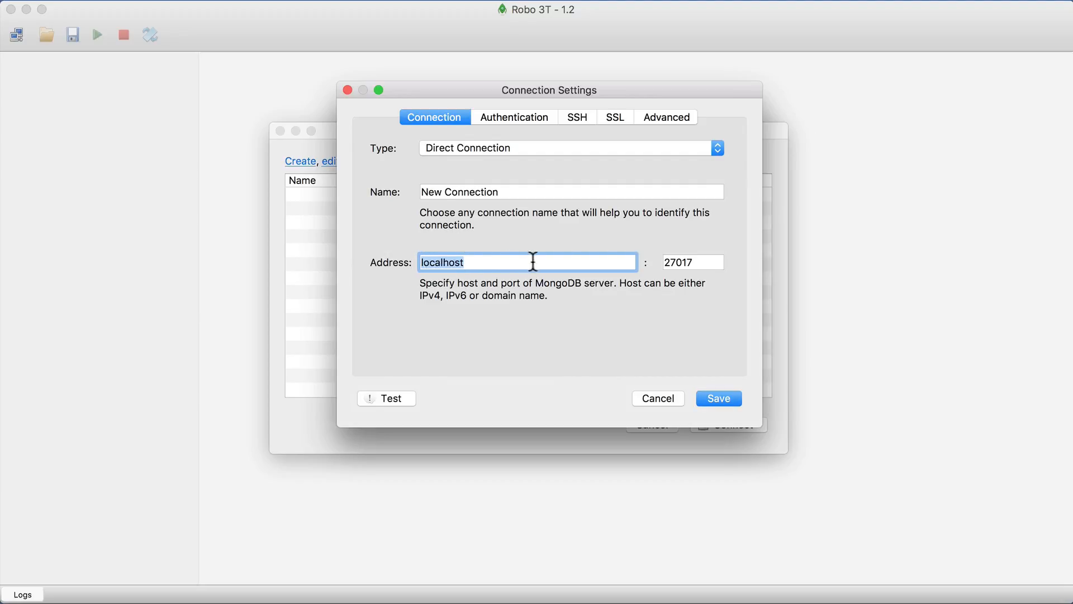
pyautogui.moveTo(719, 262)
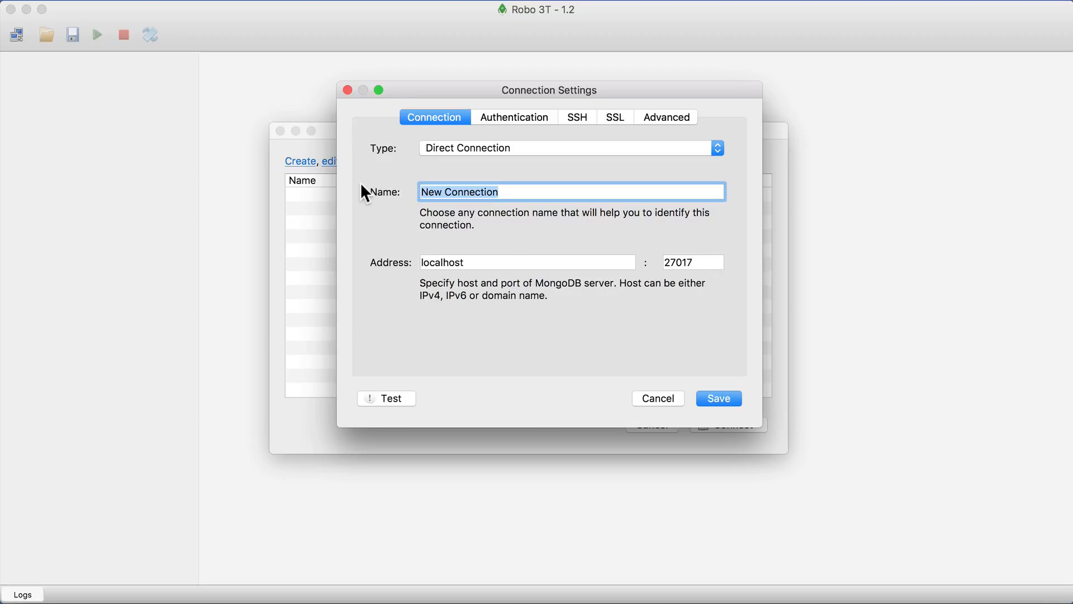
pyautogui.write('Localhost')
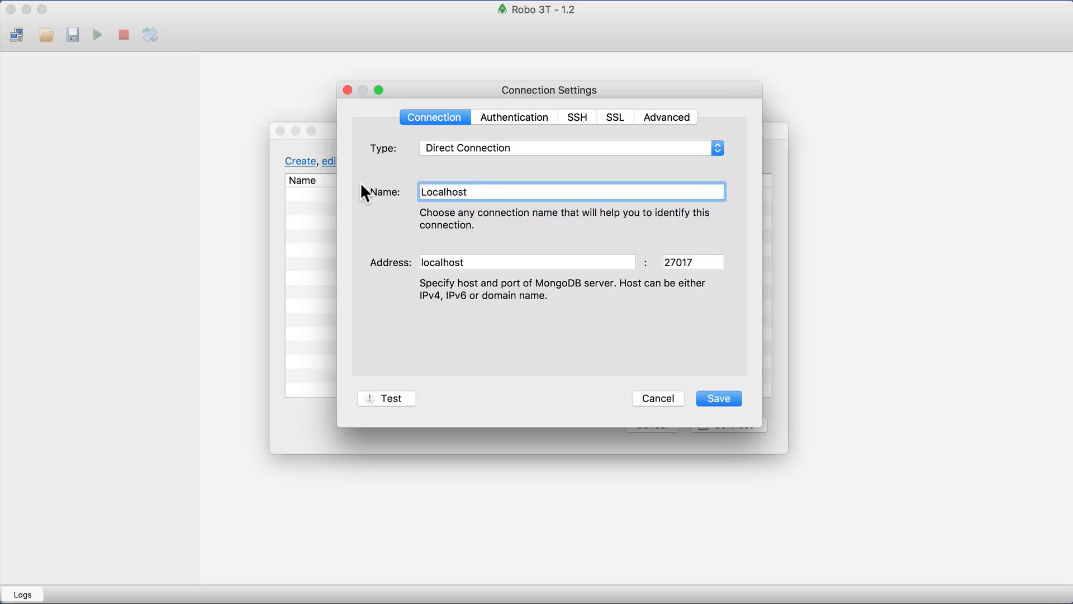
pyautogui.click(385, 398)
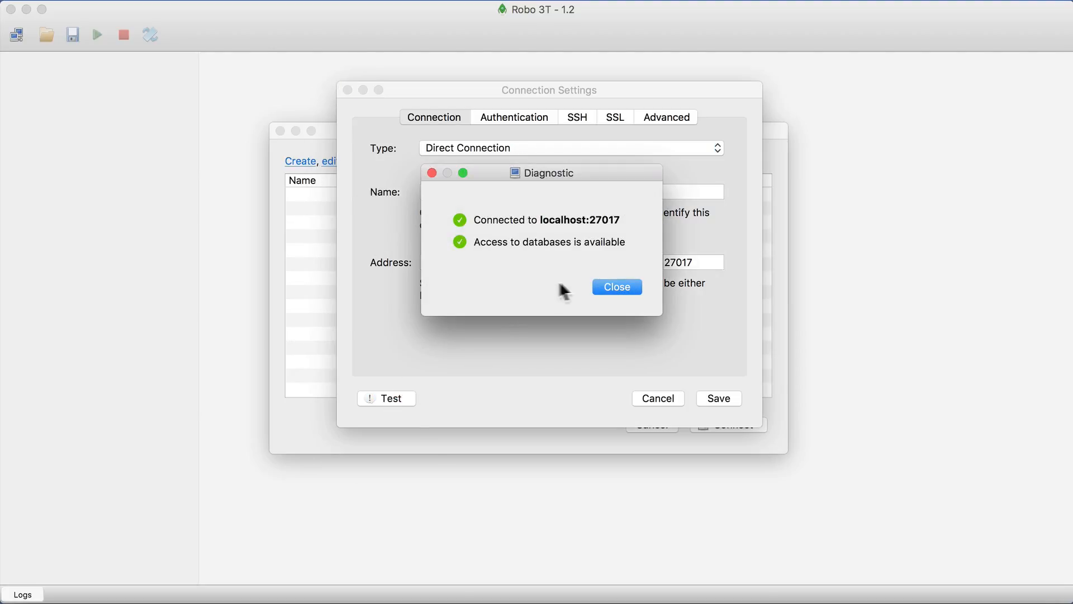
pyautogui.click(615, 286)
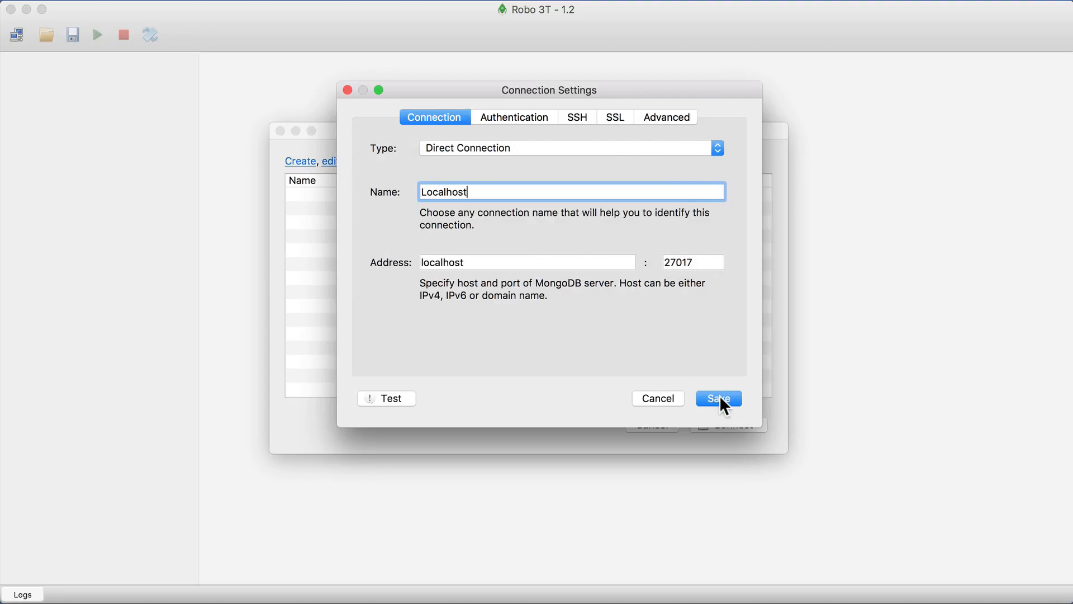
pyautogui.click(718, 398)
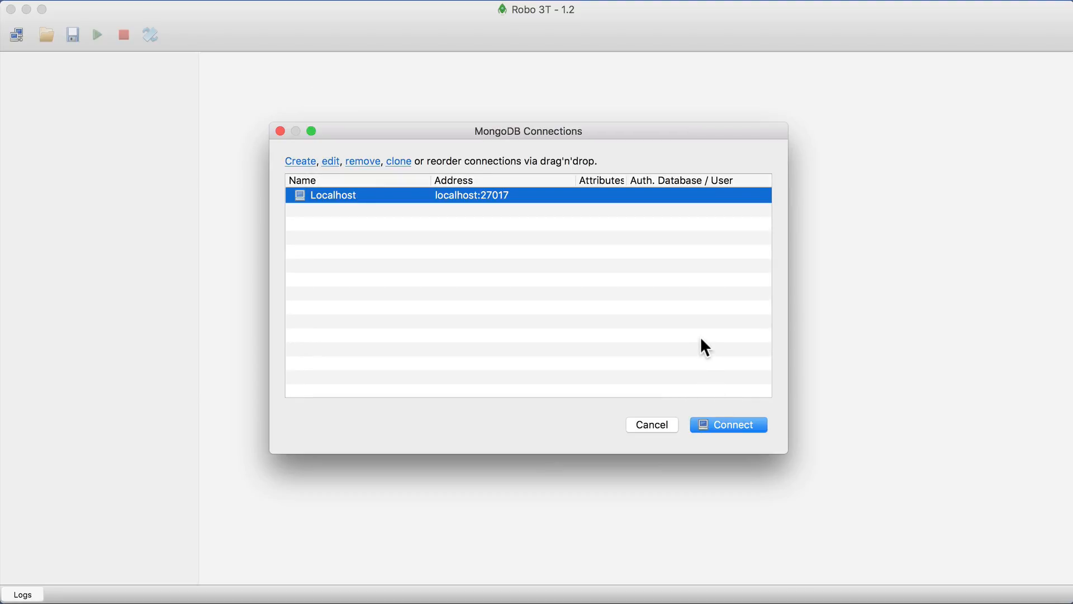
pyautogui.moveTo(695, 325)
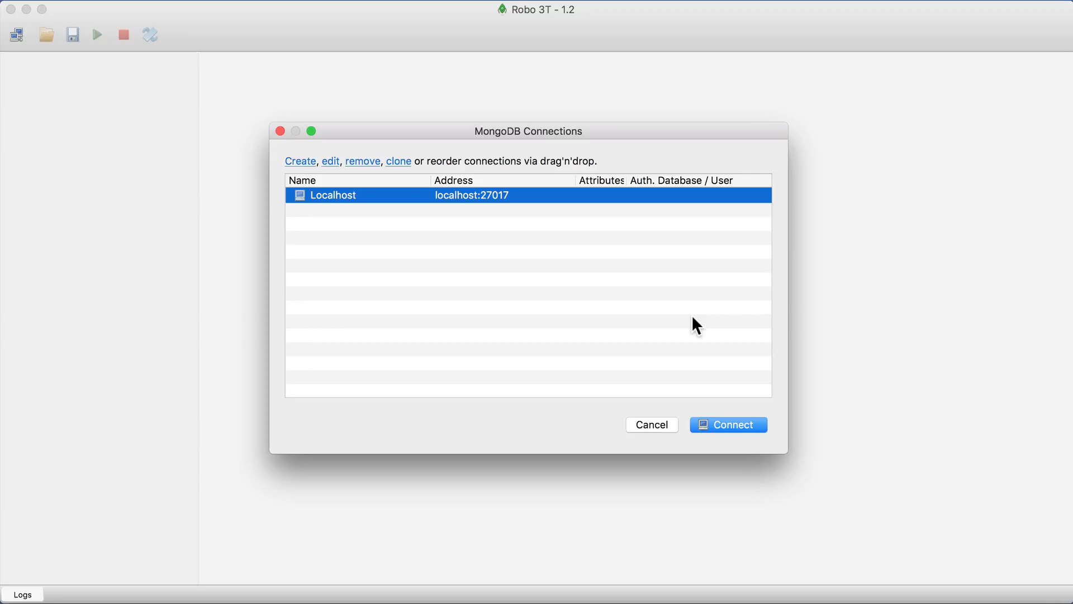
pyautogui.moveTo(703, 337)
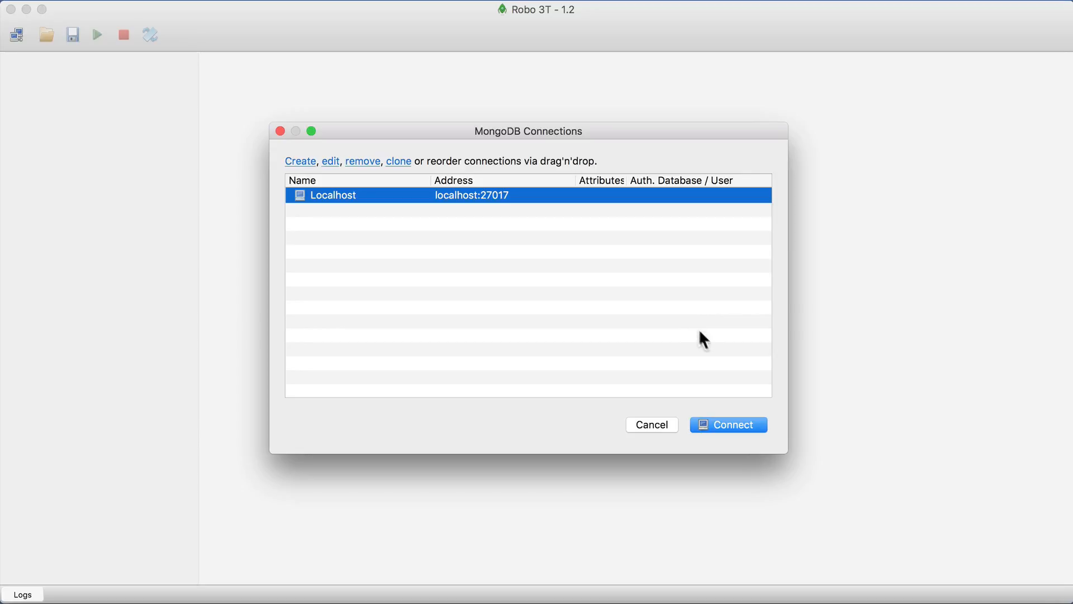
pyautogui.click(728, 424)
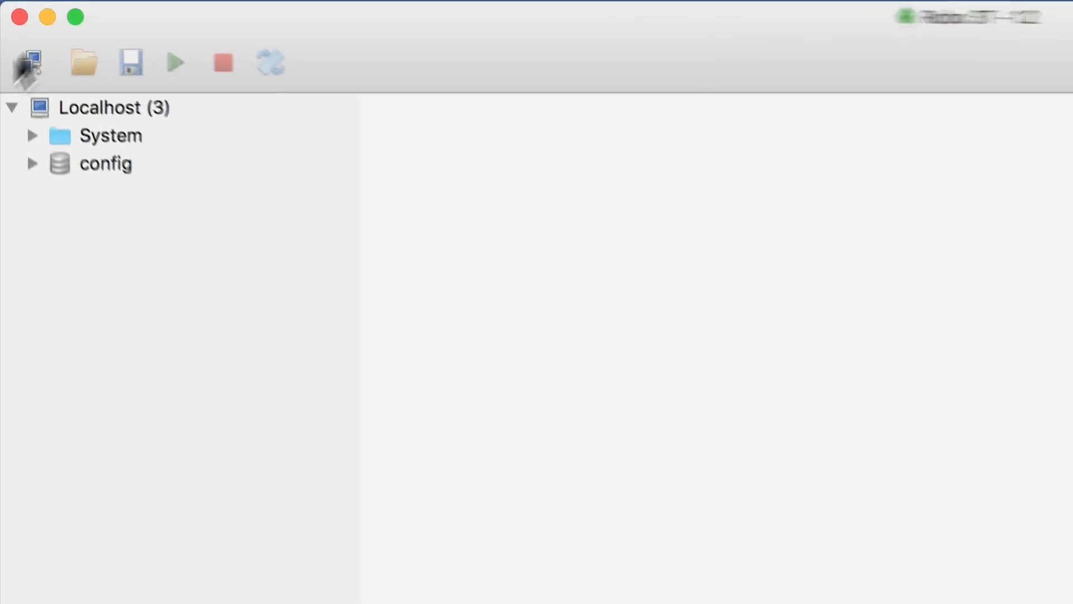
# Step: Expand System > local > Collections in the sidebar and open startup_log
pyautogui.click(32, 135)
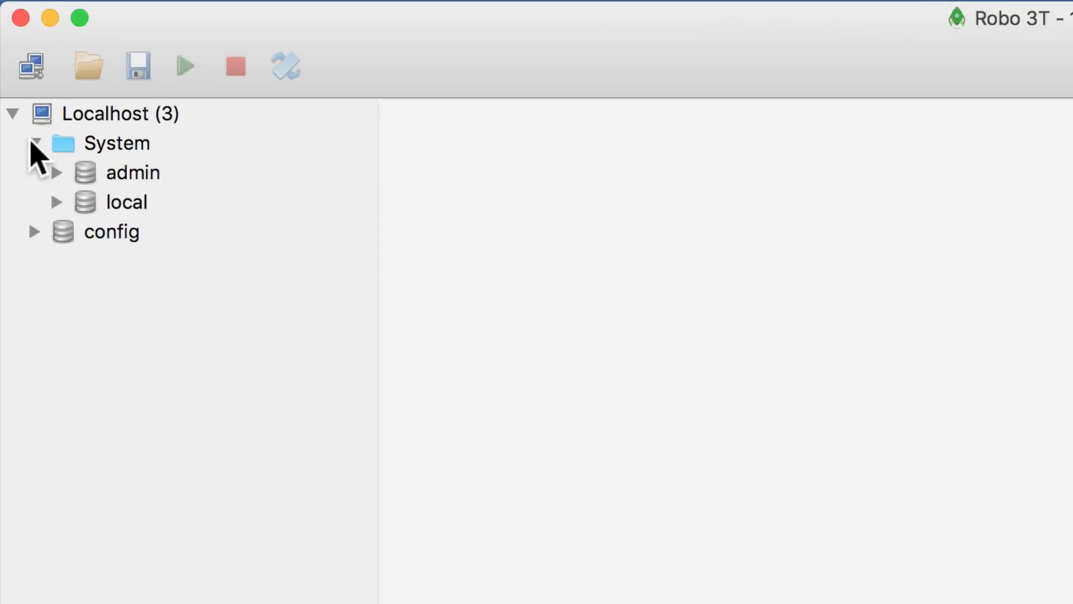
pyautogui.click(131, 171)
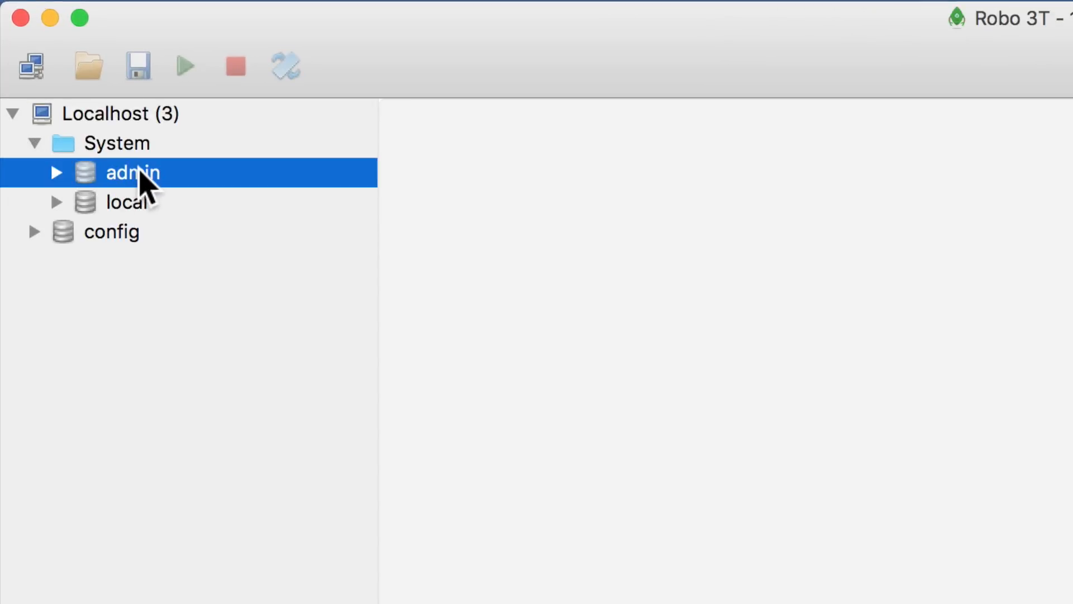
pyautogui.click(111, 232)
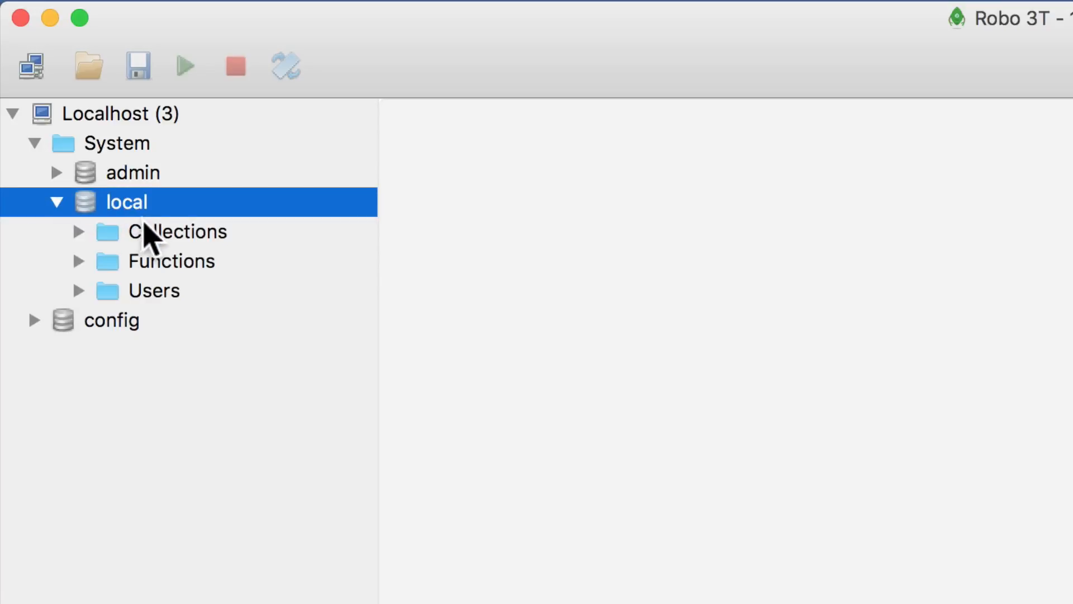
pyautogui.click(78, 230)
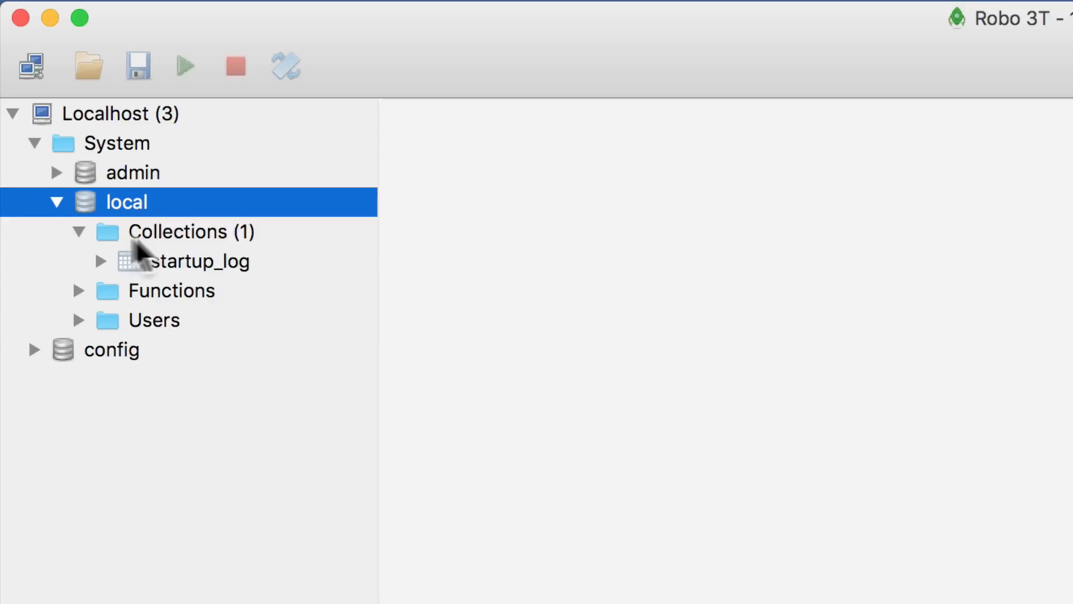
pyautogui.moveTo(235, 304)
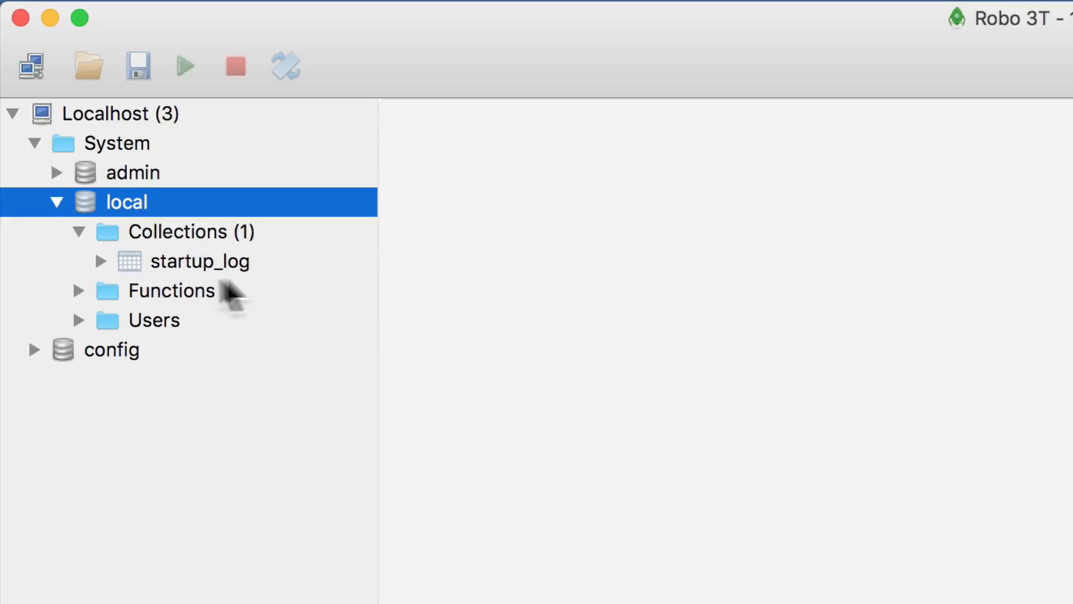
pyautogui.moveTo(277, 263)
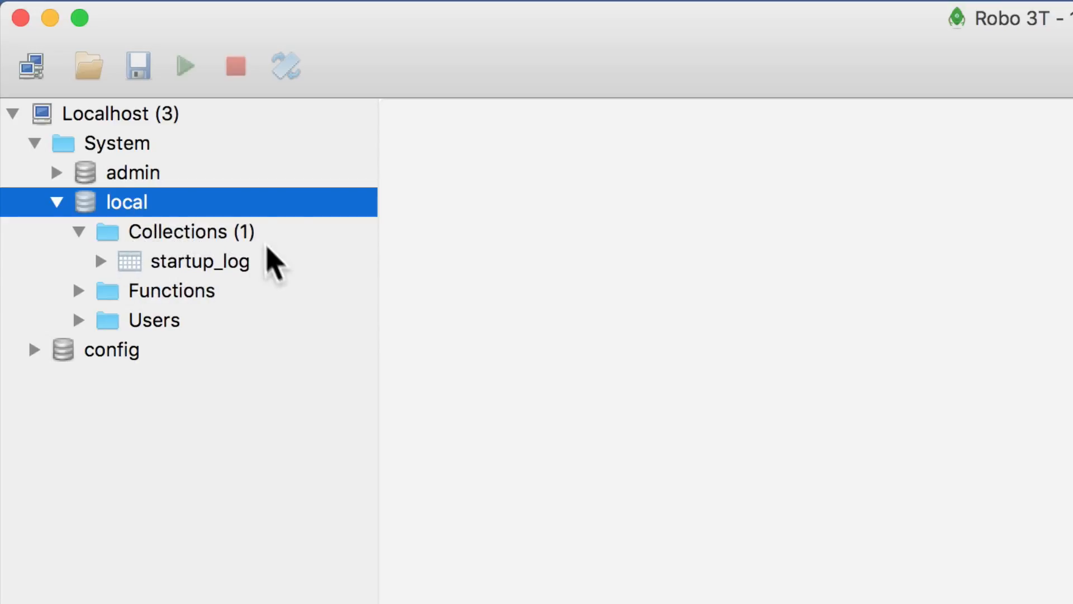
pyautogui.moveTo(150, 274)
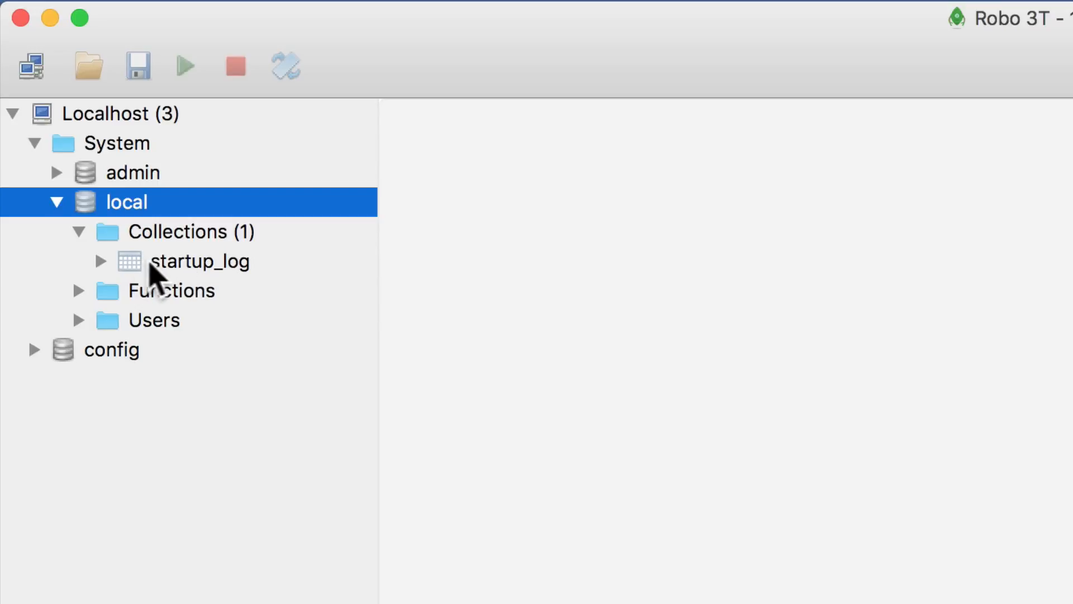
pyautogui.click(200, 261)
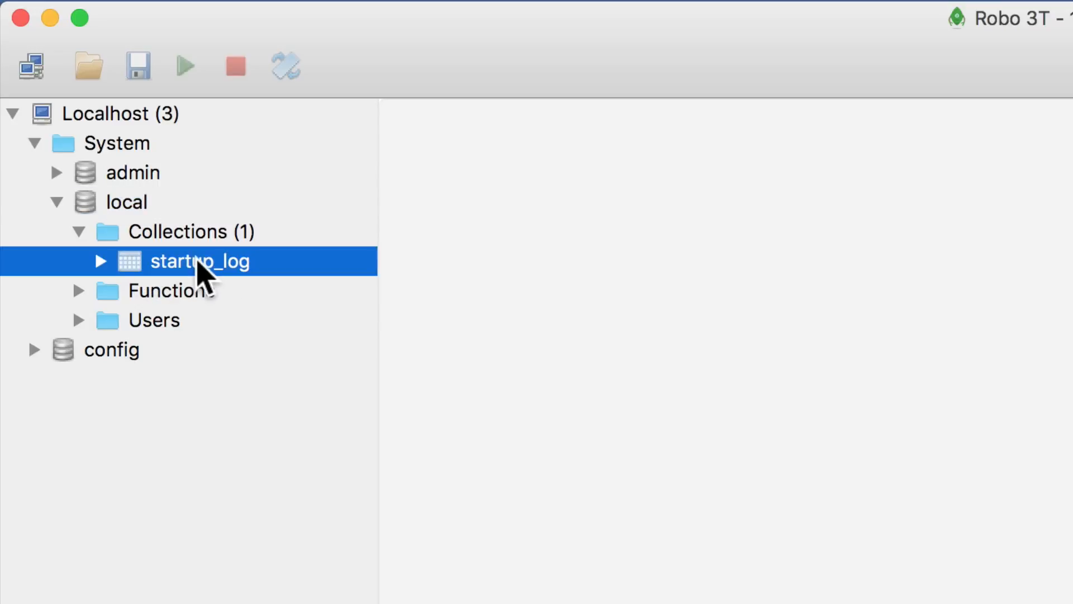
pyautogui.doubleClick(199, 261)
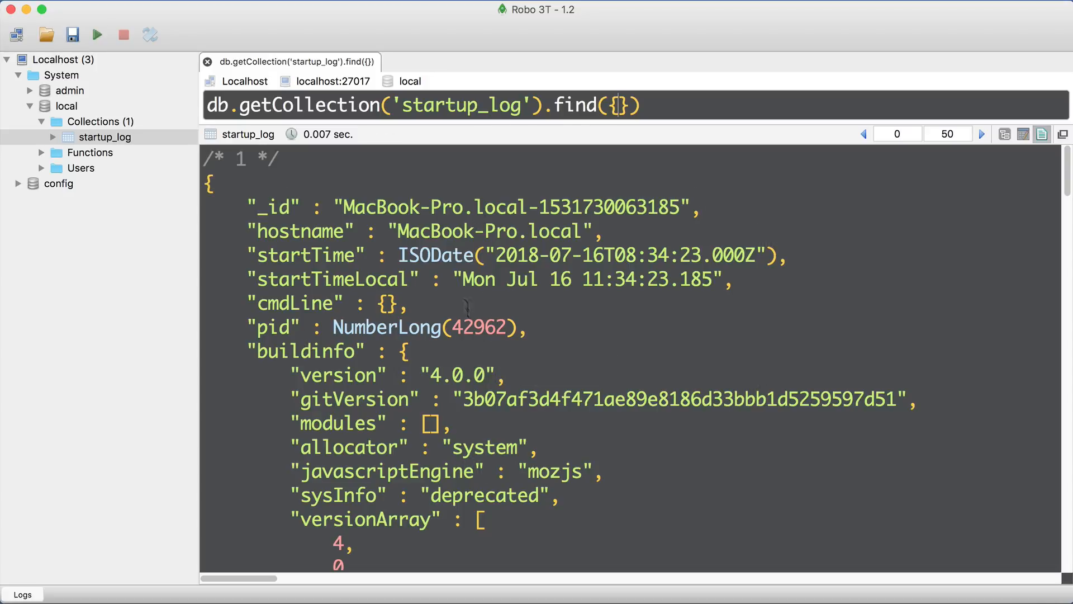
pyautogui.doubleClick(272, 207)
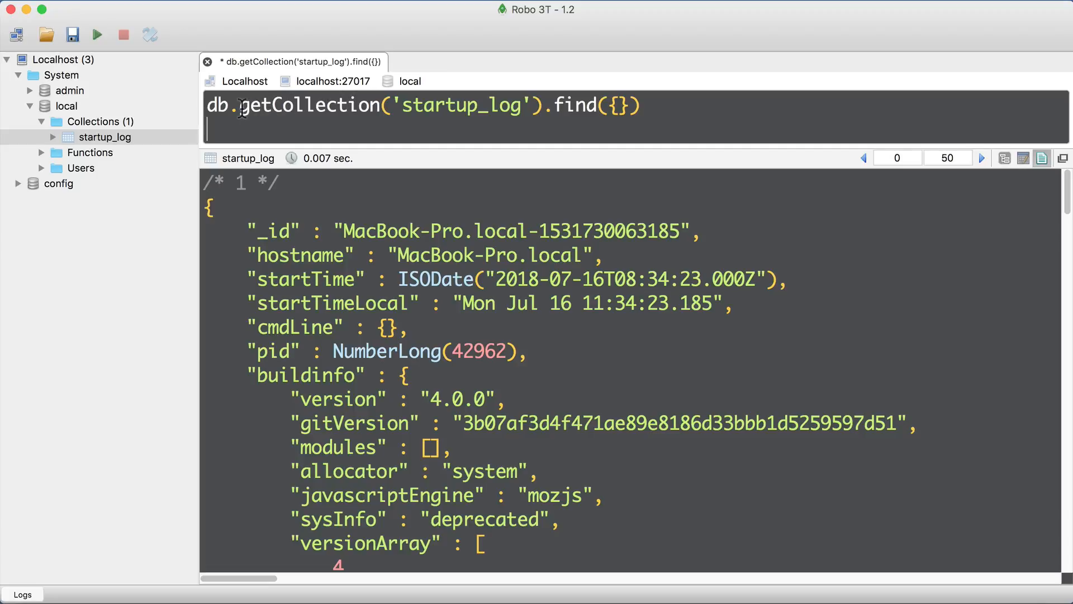
# Step: Run db.version() as the query and select the returned 4.0.0 result
pyautogui.write('db.version(')
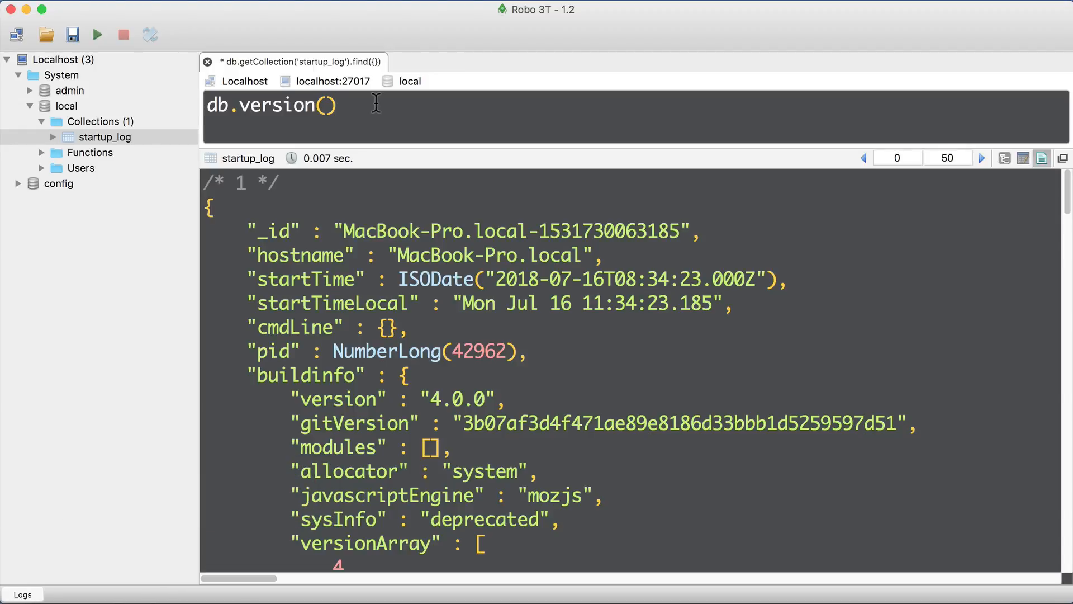
pyautogui.click(97, 34)
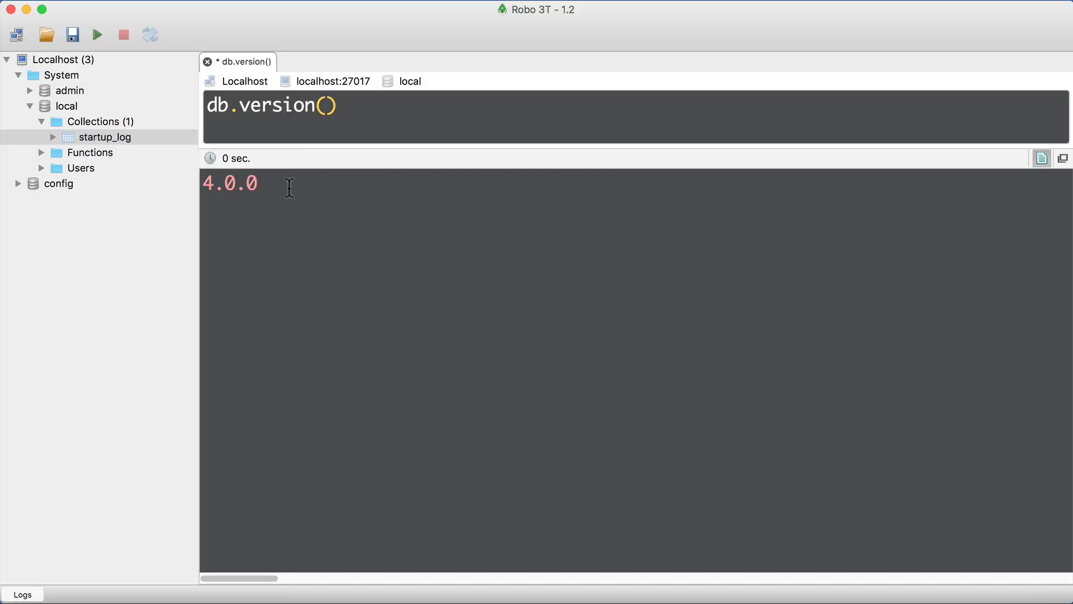
pyautogui.doubleClick(229, 183)
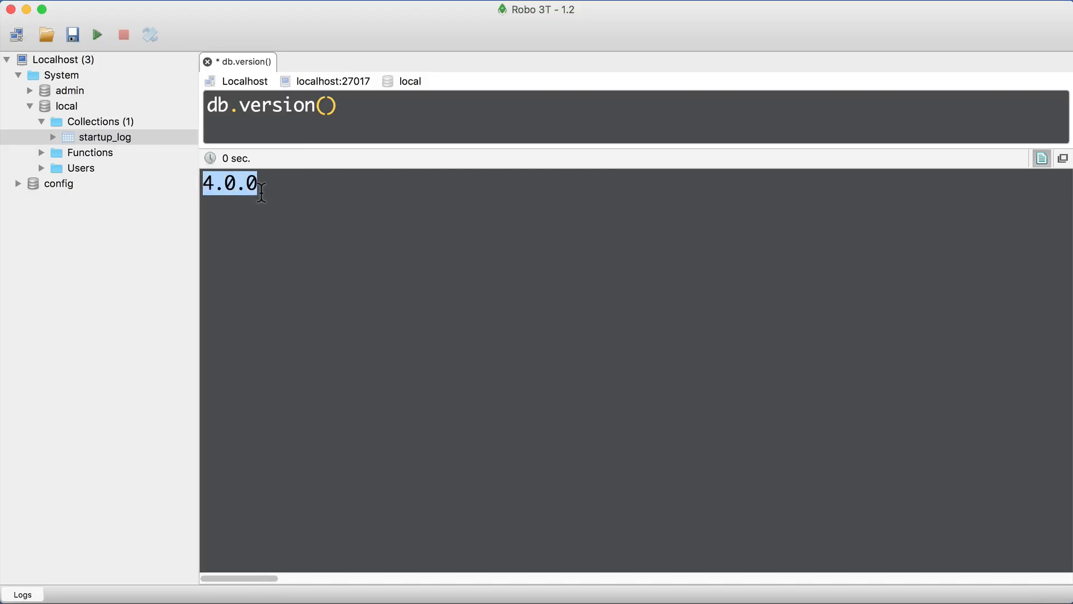
pyautogui.moveTo(363, 108)
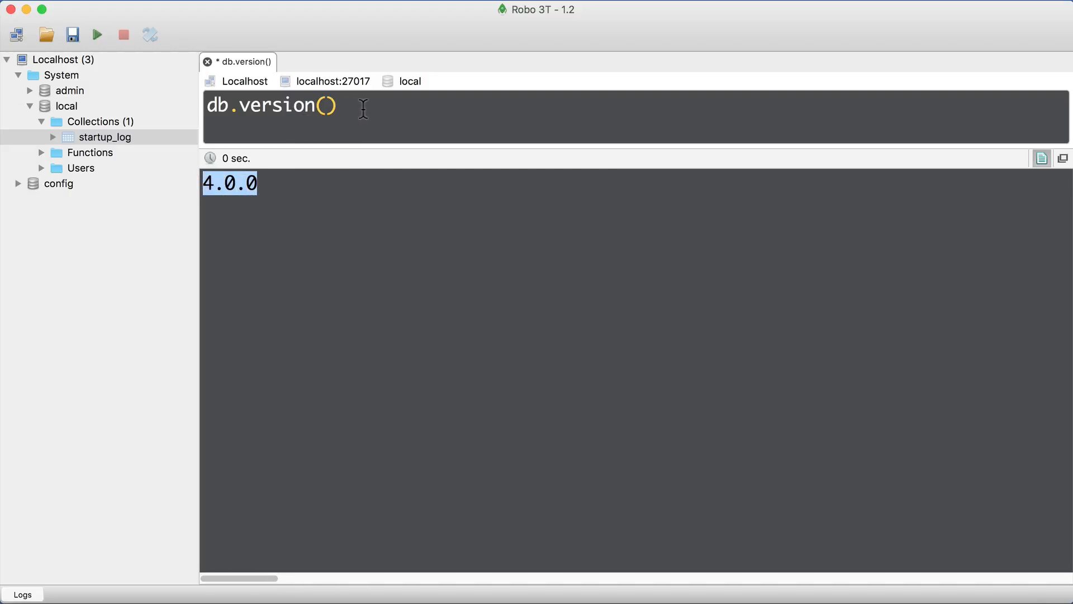